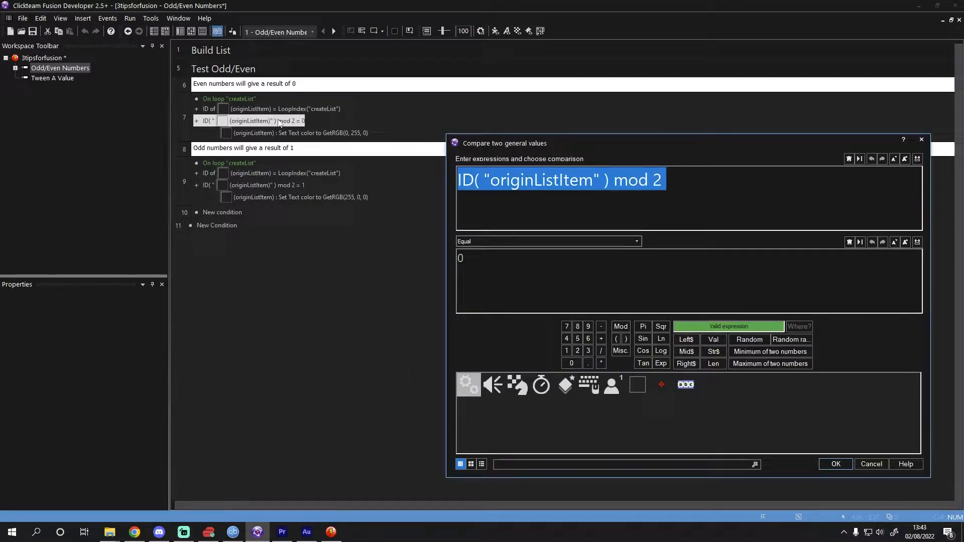
Accept the ID mod 2 = 0 comparison, then choose spritemapWorld.png to import into the Active object
left_click(639, 180)
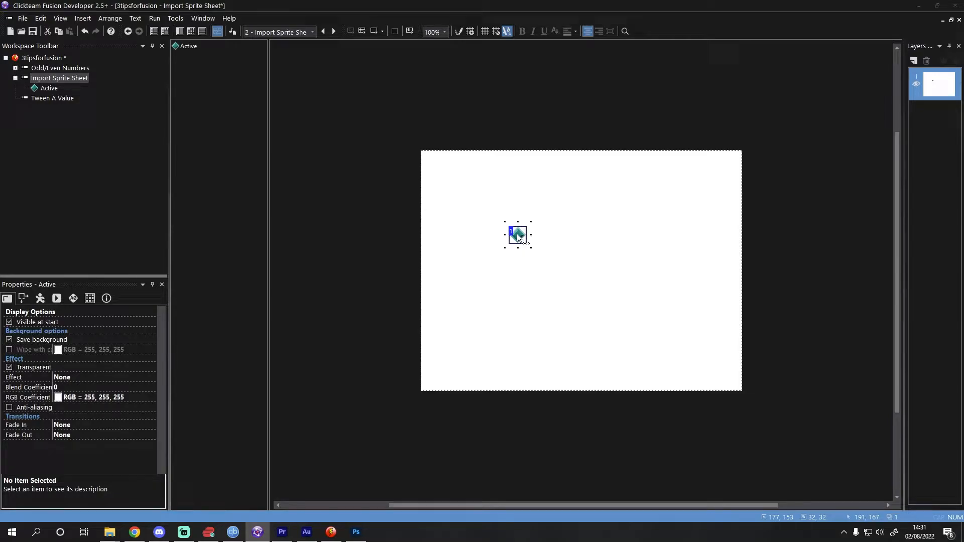
double_click(518, 234)
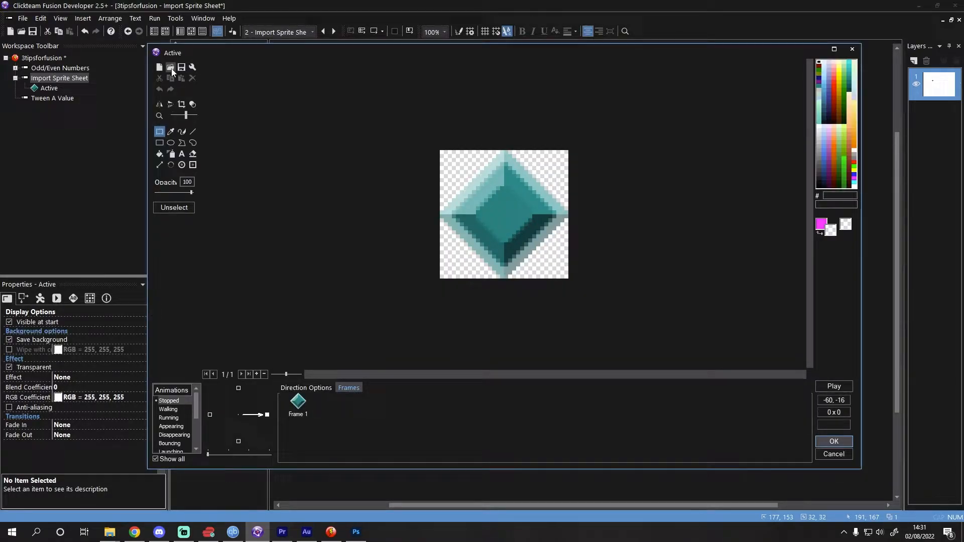
left_click(170, 67)
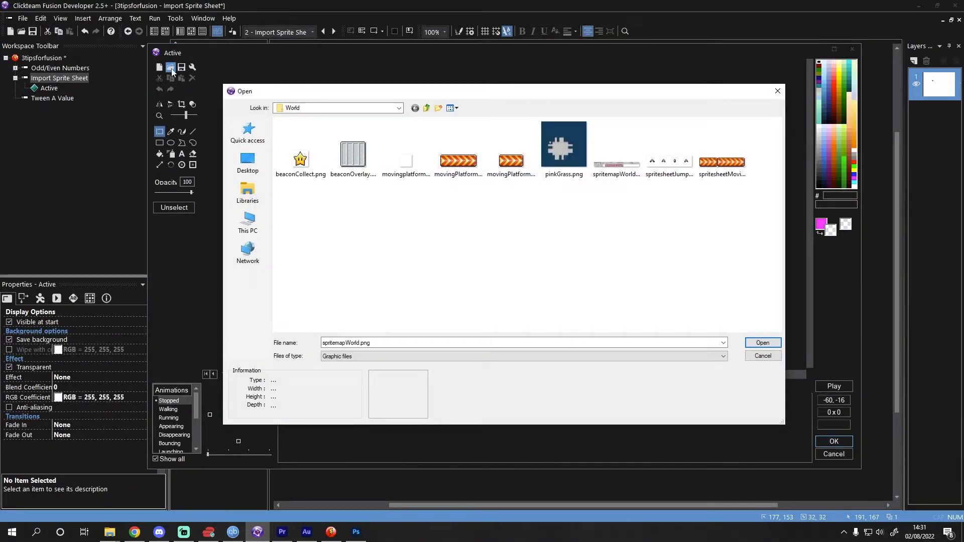
left_click(616, 148)
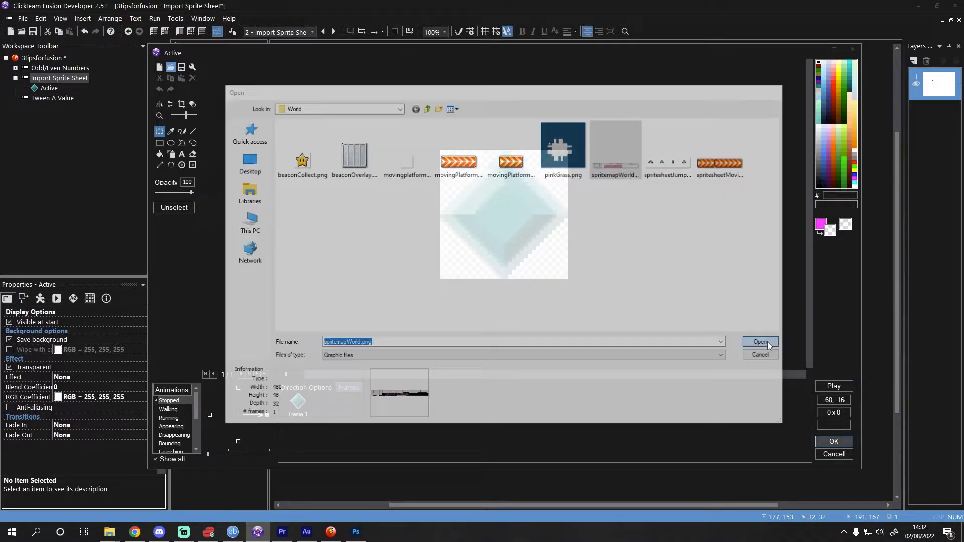
Import the sheet as 24×24 blocks, replacing the current animation with 33 frames
left_click(760, 342)
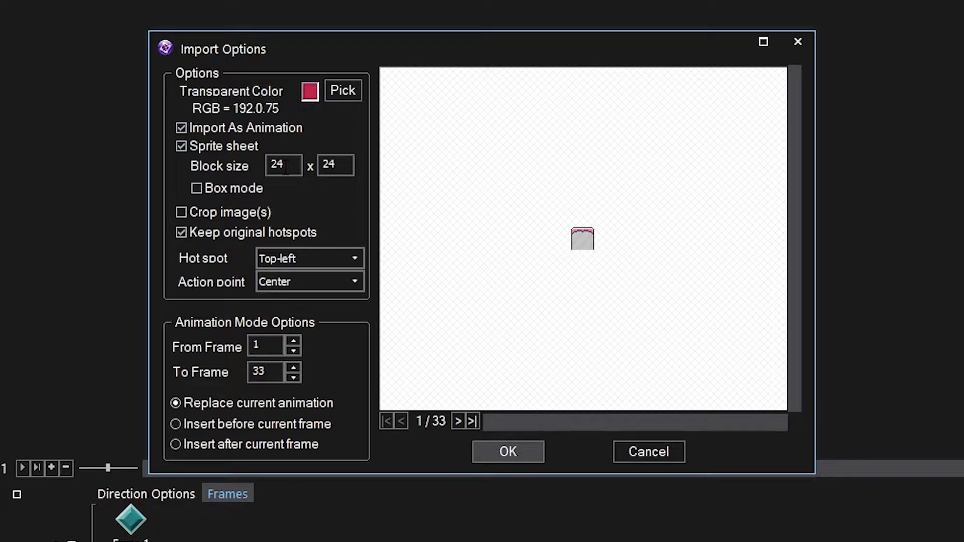
left_click(283, 166)
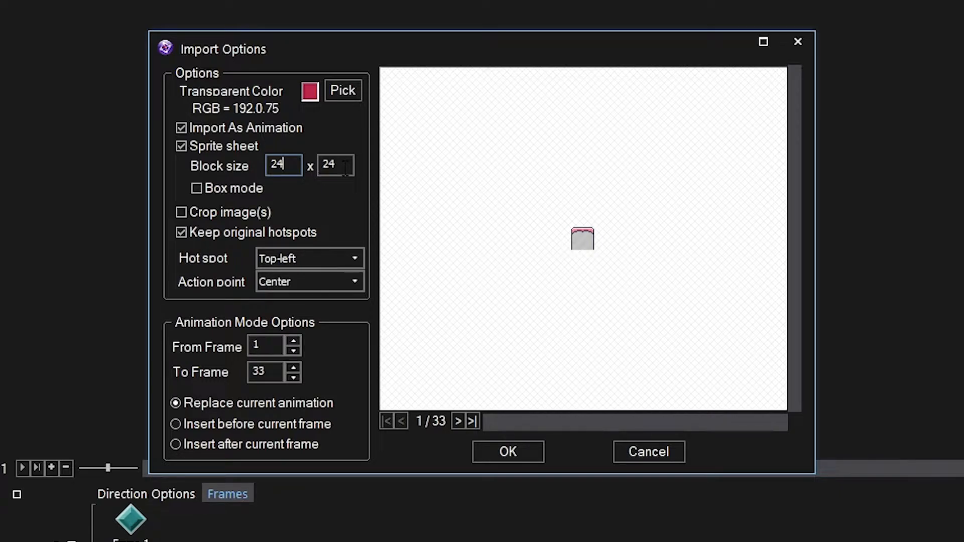
mouse_move(348, 424)
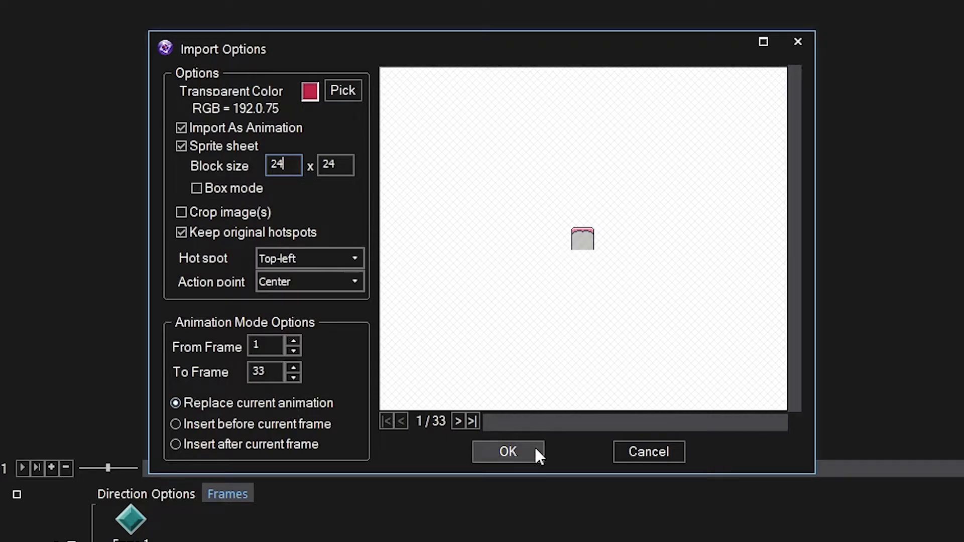
left_click(505, 451)
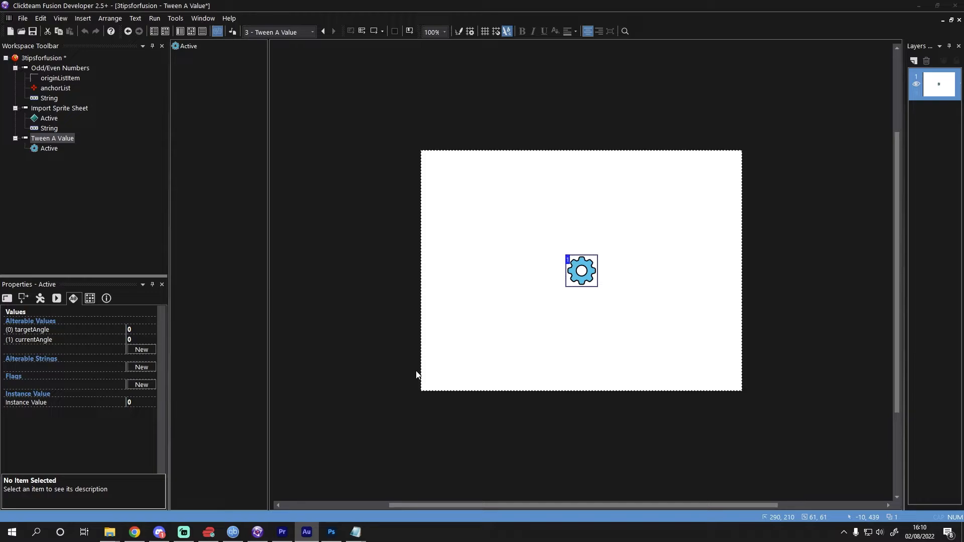
left_click(67, 330)
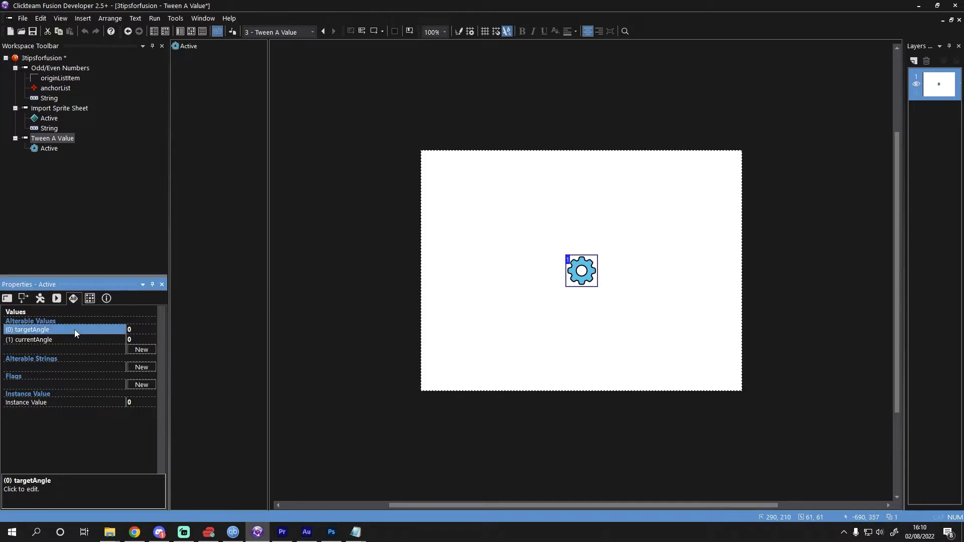
left_click(37, 340)
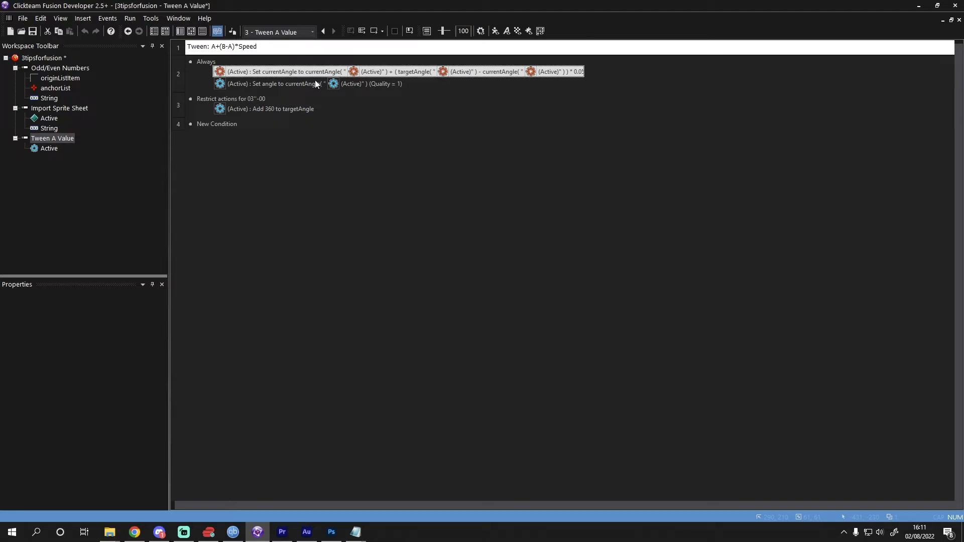
mouse_move(374, 32)
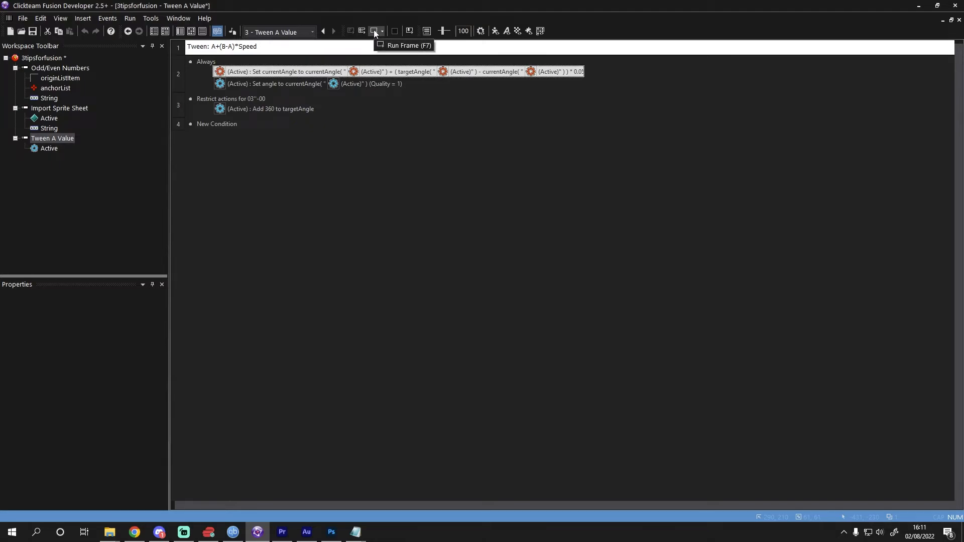